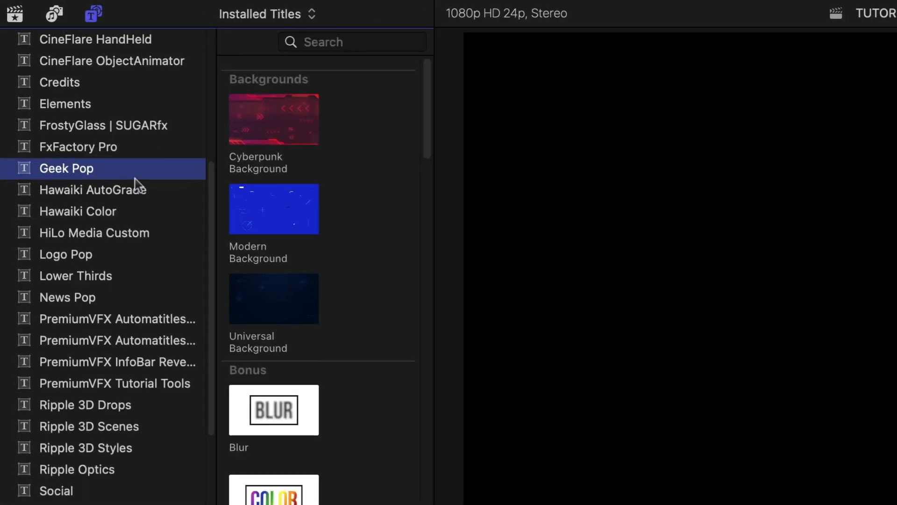
- Hide the category list so the Geek Pop titles fill the browser width
click(93, 14)
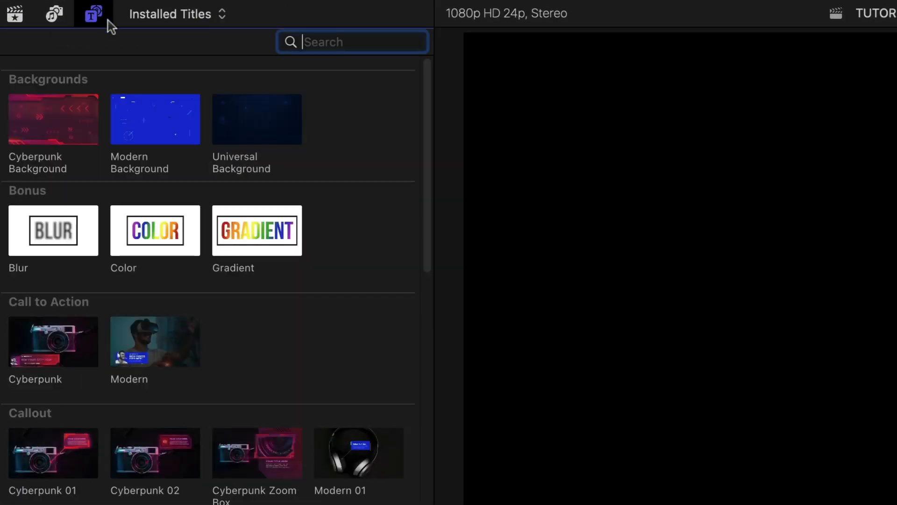
scroll(down, 3)
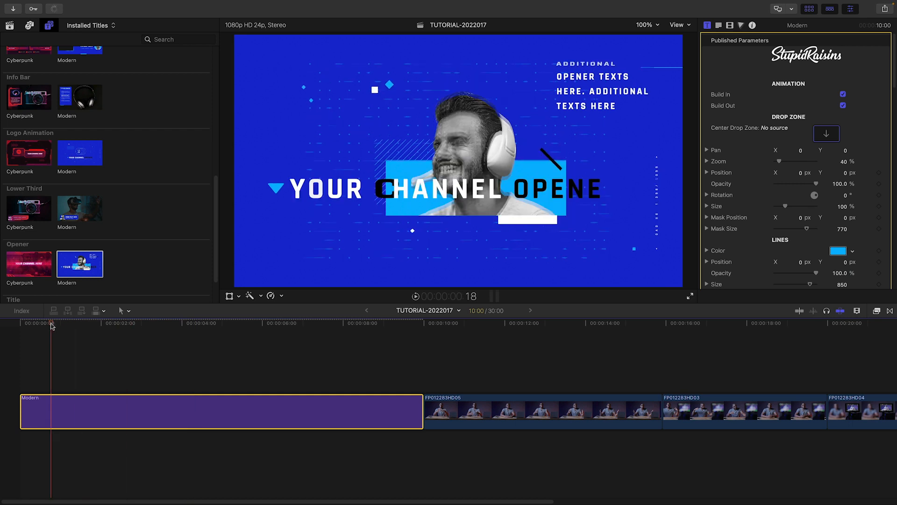
- Preview the Modern opener about four seconds into its animation
click(215, 323)
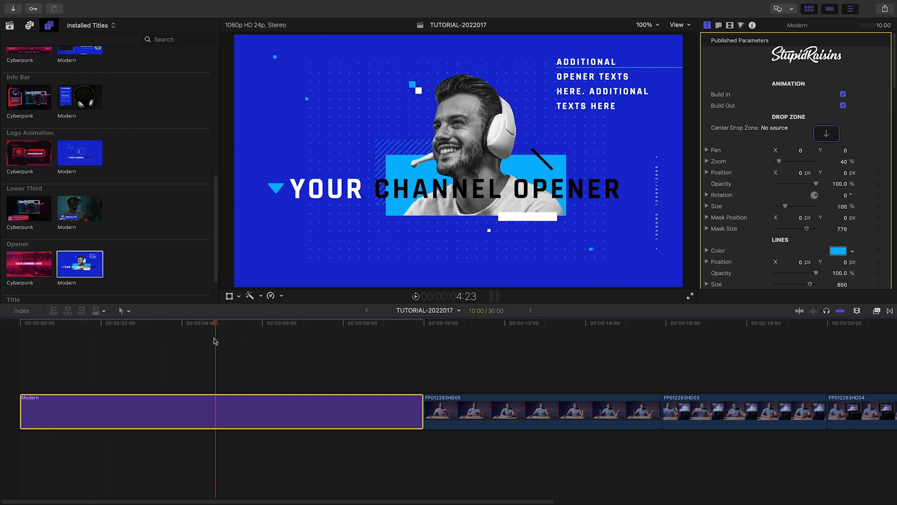
- Fill the opener's center drop zone with the presenter clip, zoomed to 77%
click(170, 323)
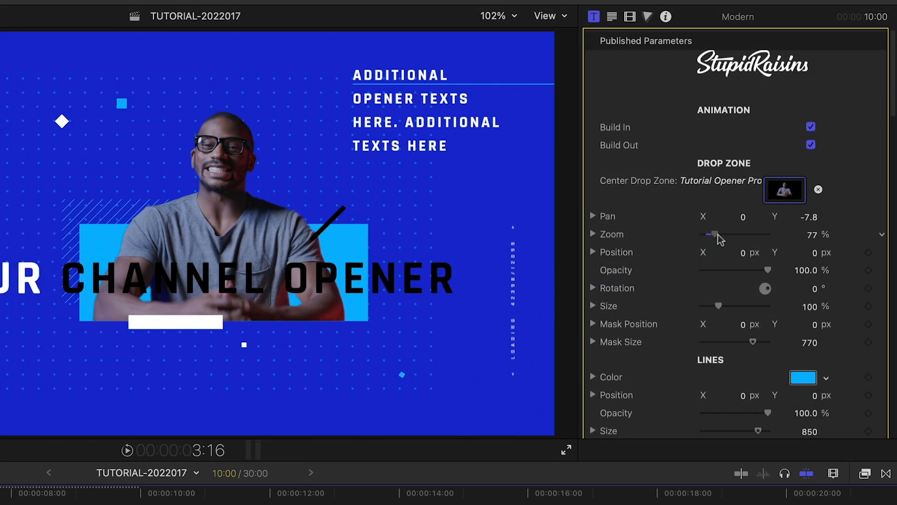
drag(712, 235, 714, 234)
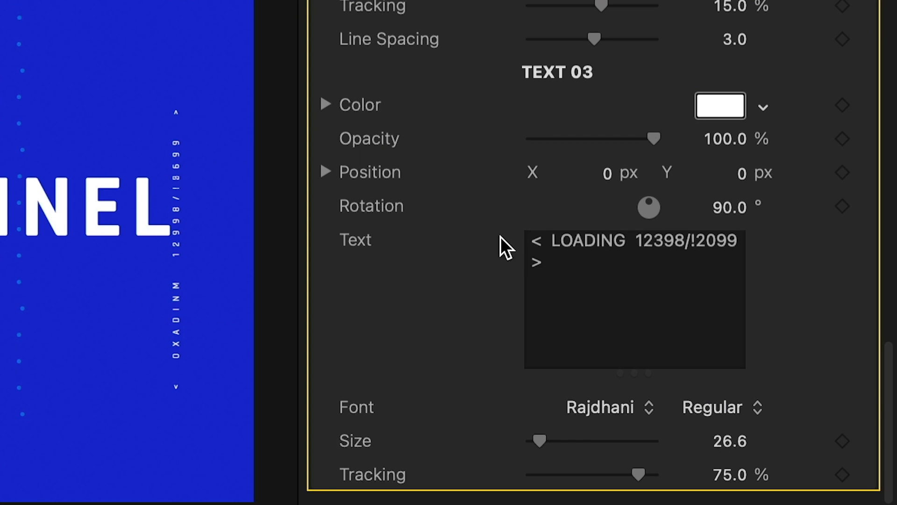
- Replace the Text 03 placeholder with '<3840x2160 -- 23.98 fps>'
text(<3840x2160 -- 23.98 fps>)
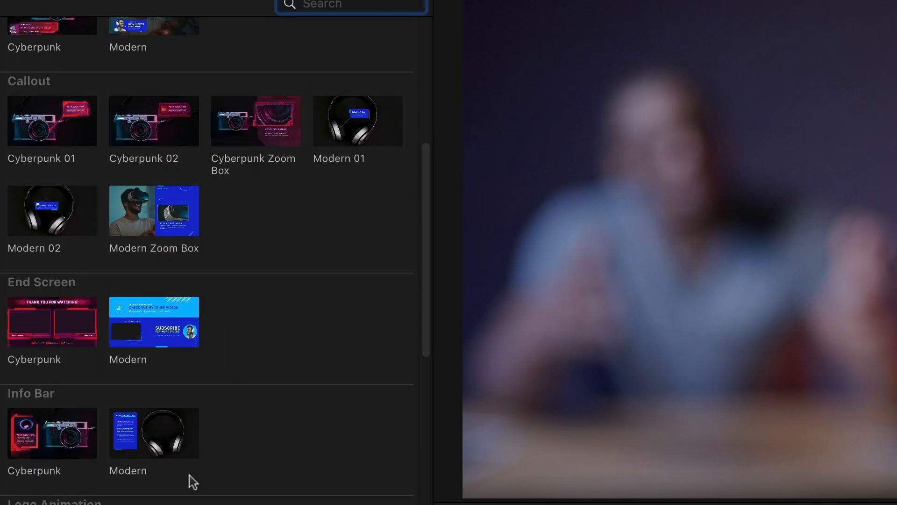
mouse_move(294, 408)
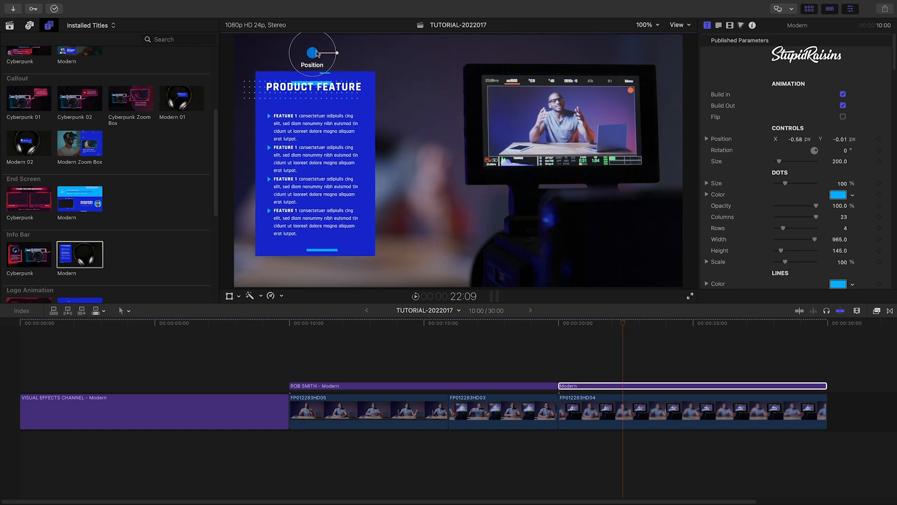
- Place the Modern info bar with its Product Feature panel over the last clip
click(690, 296)
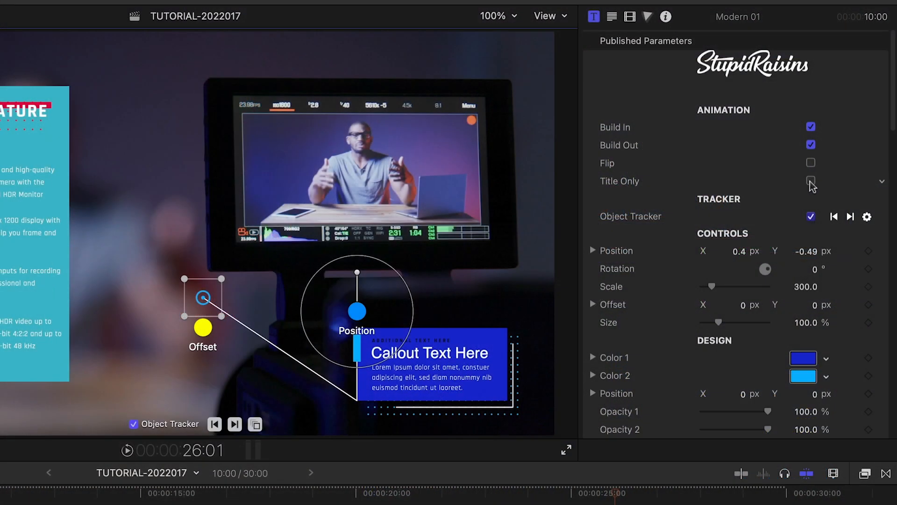
- Enable Title Only and Flip on the Modern 01 callout and move its box beside the monitor
click(810, 181)
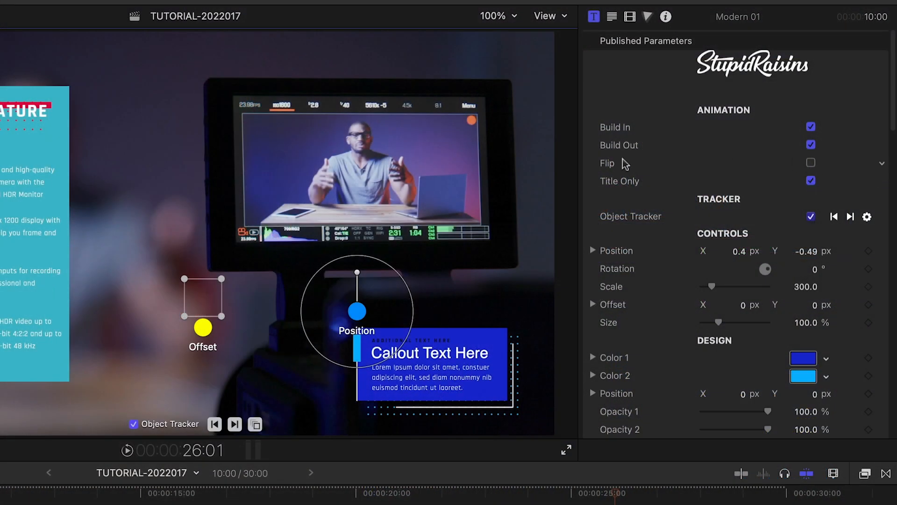
click(811, 162)
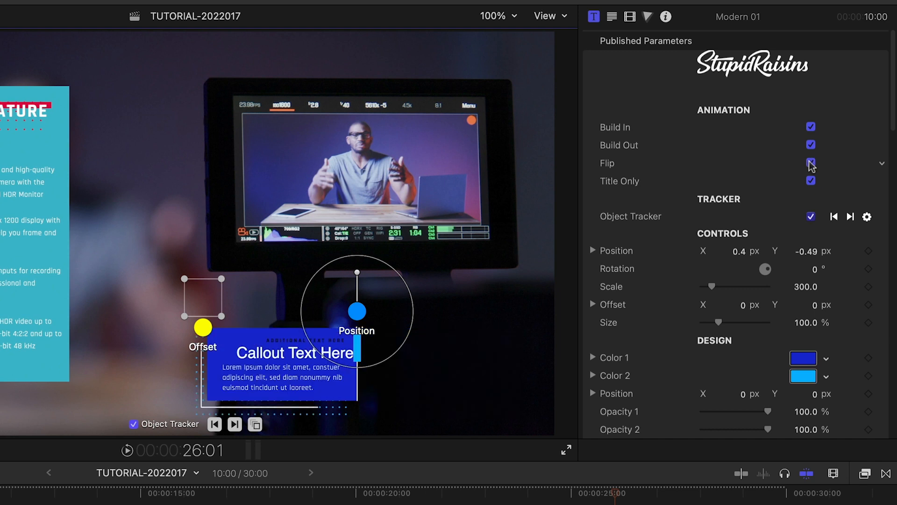
drag(356, 310, 427, 297)
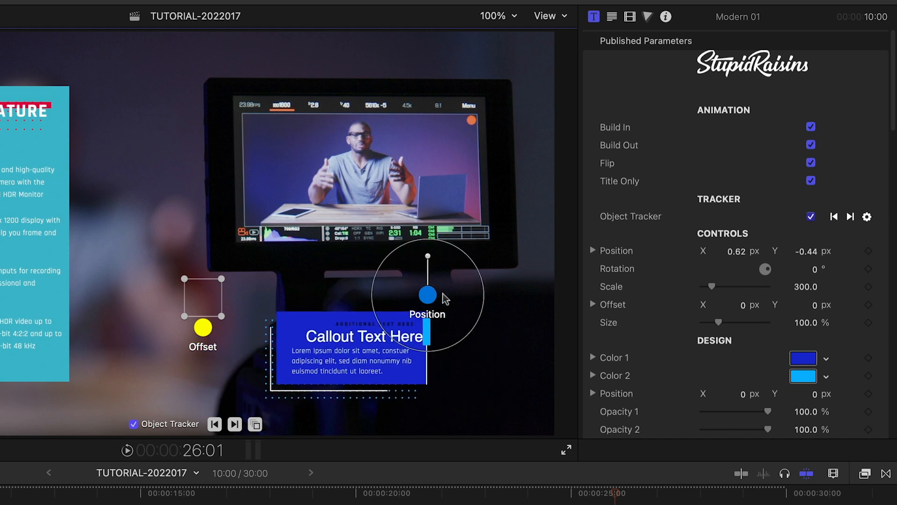